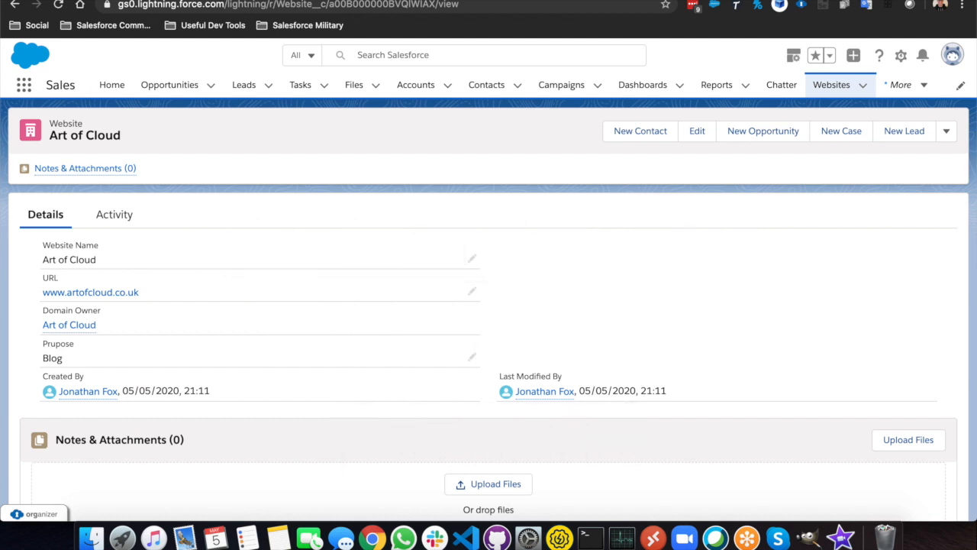
mouse_move(611, 244)
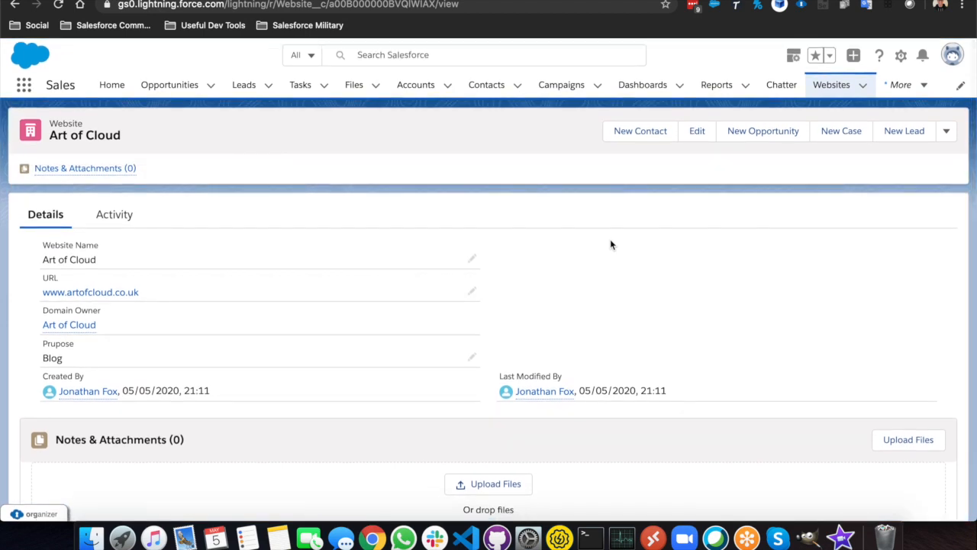
mouse_move(685, 227)
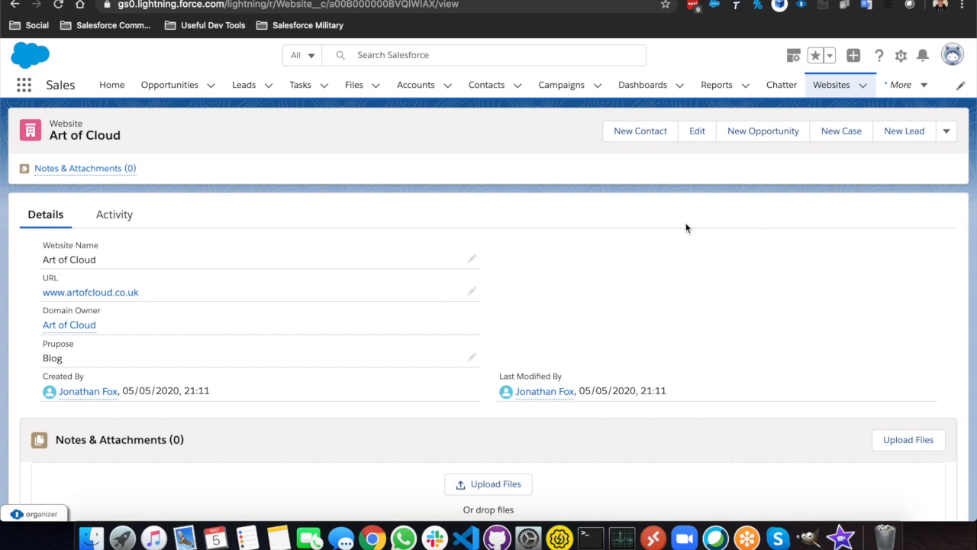
mouse_move(736, 160)
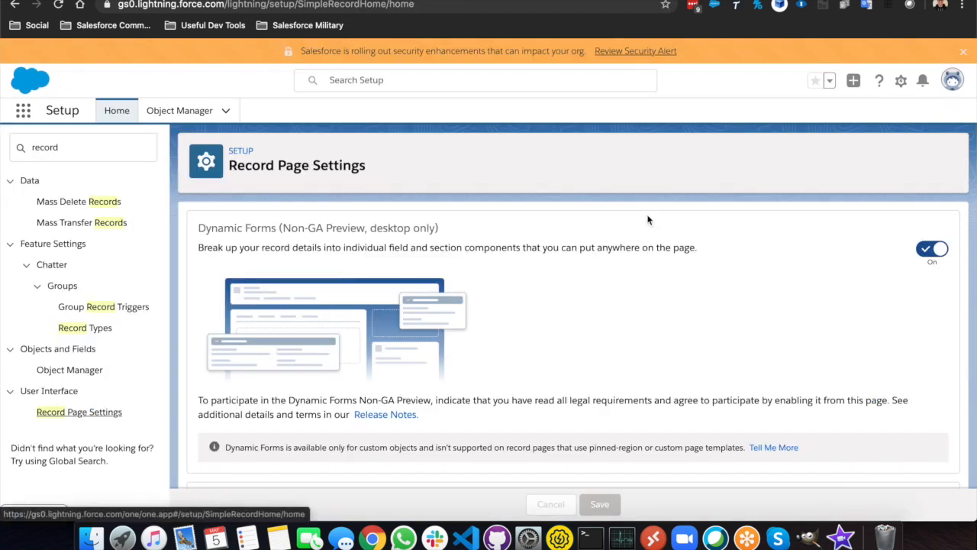
- Scroll through the Full View and Grouped View options before returning to the Art of Cloud record
scroll(down, 3)
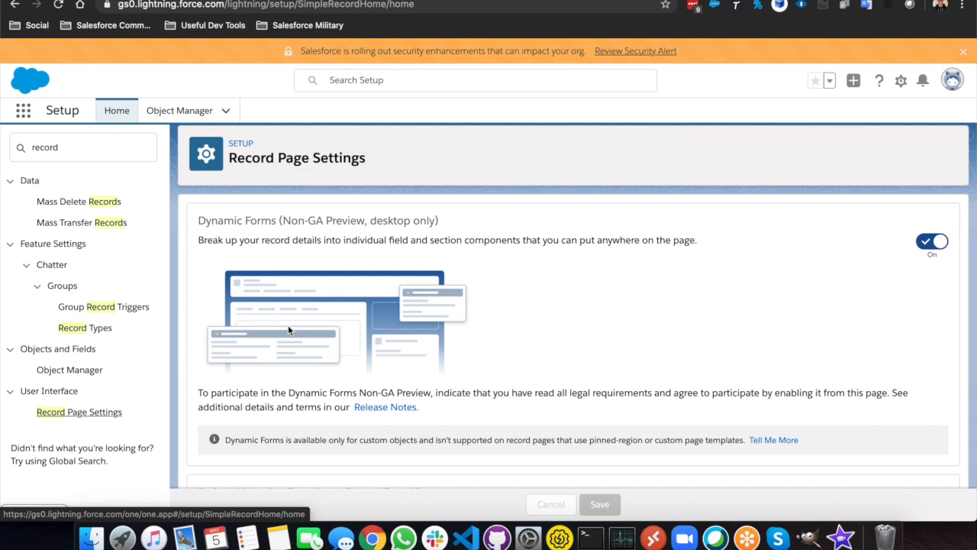
scroll(down, 3)
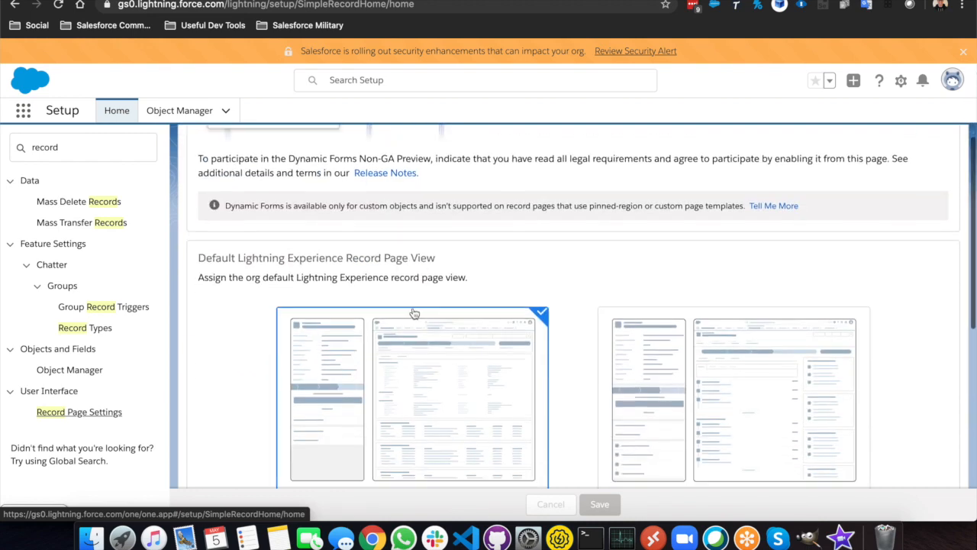
scroll(down, 3)
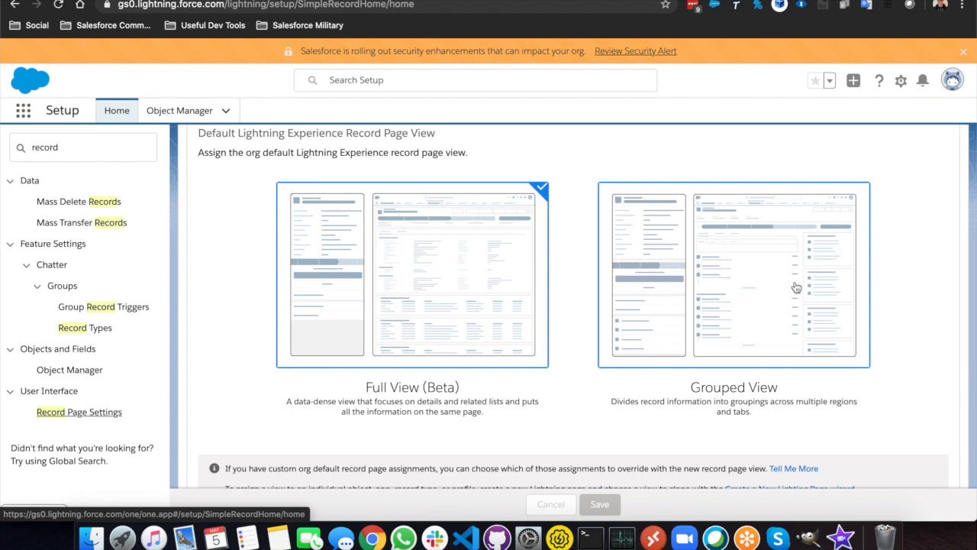
mouse_move(824, 295)
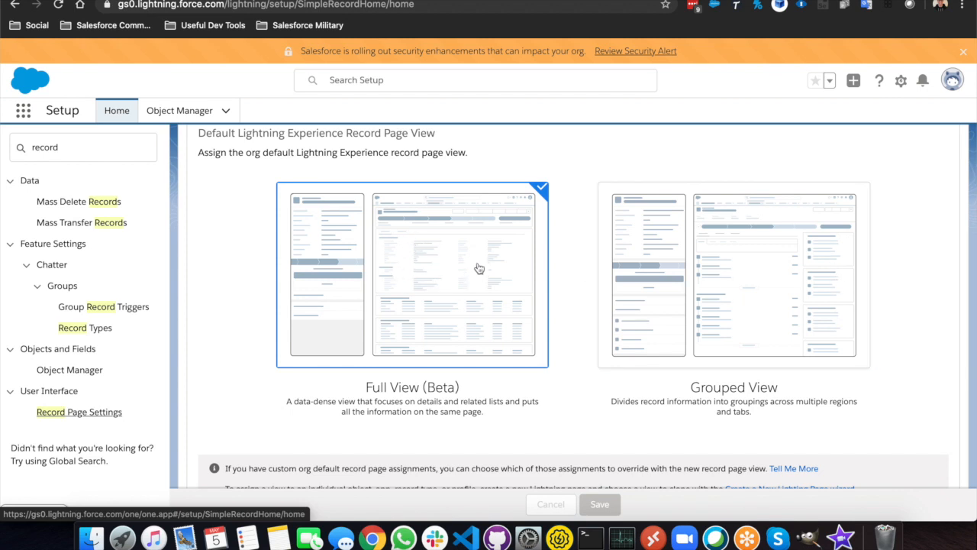
mouse_move(495, 347)
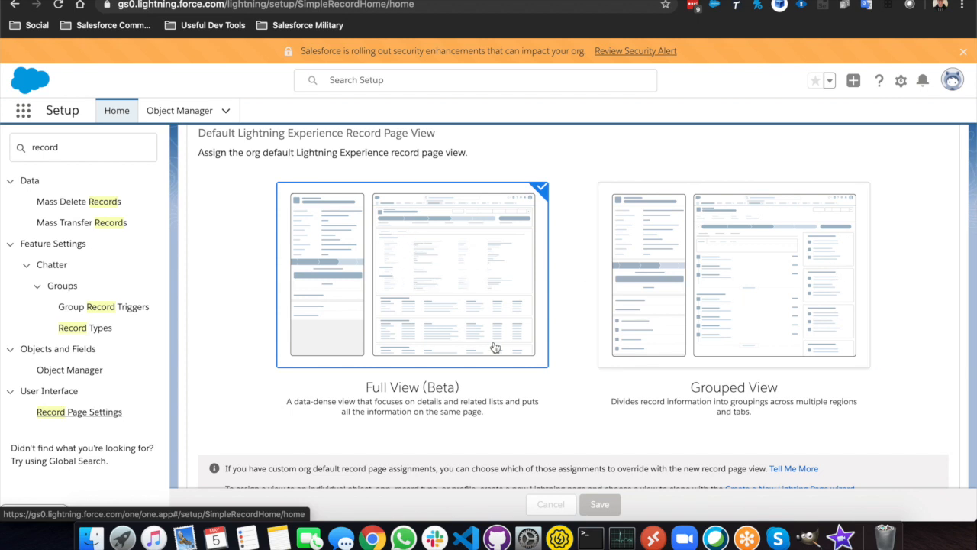
mouse_move(494, 365)
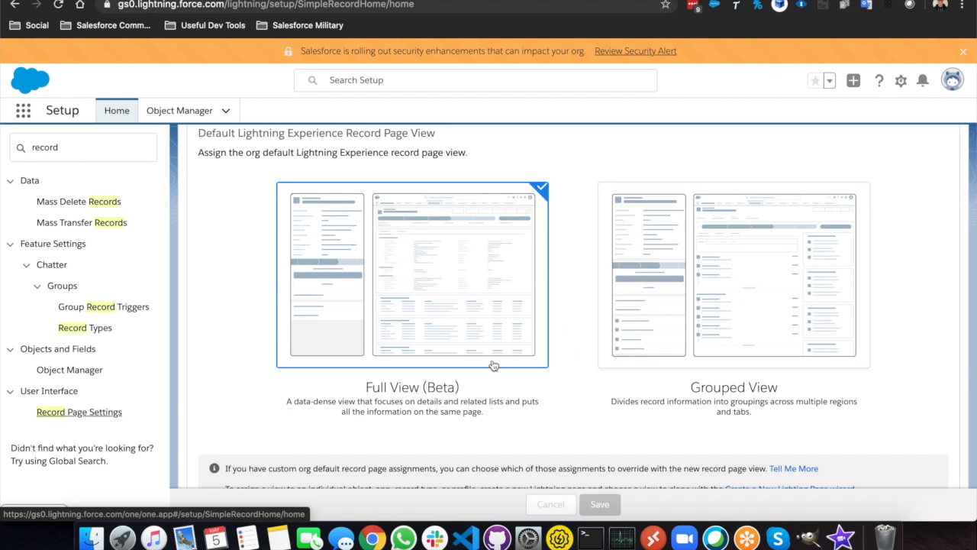
scroll(down, 3)
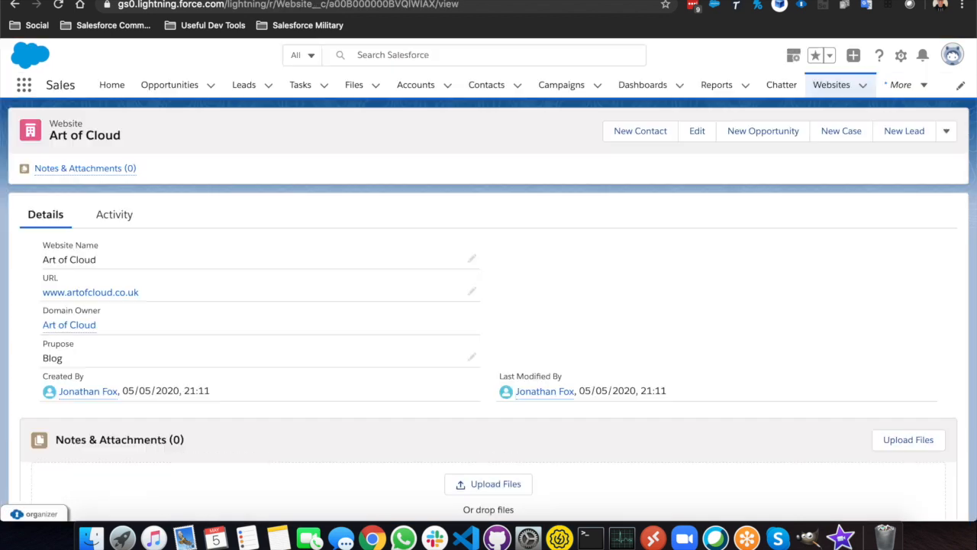
mouse_move(511, 205)
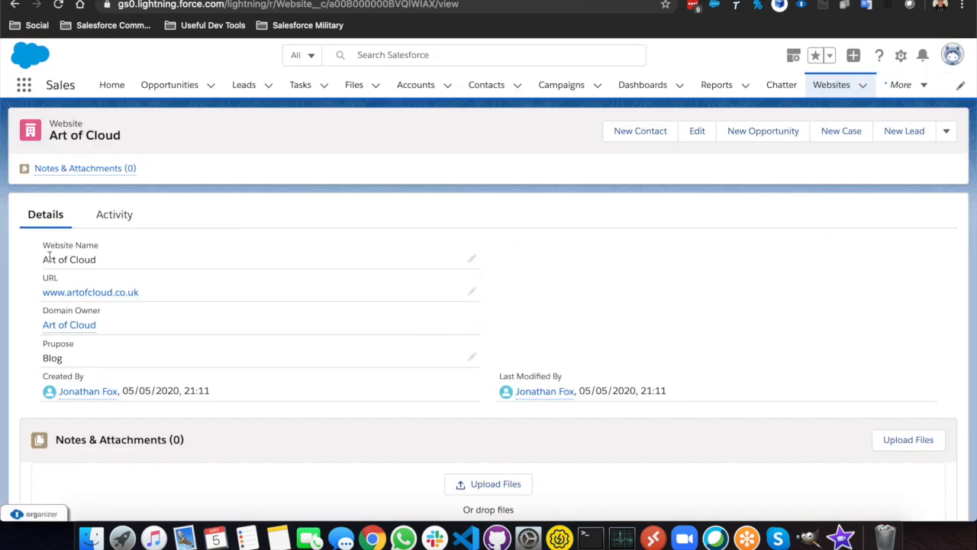
- Edit the Website Record Page and upgrade it to Dynamic Forms from Website Layout
click(900, 55)
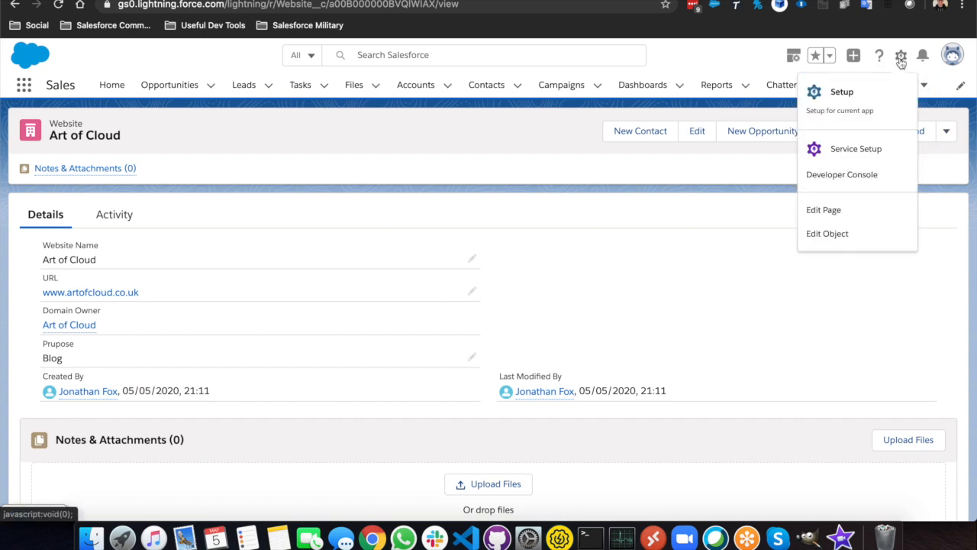
click(823, 209)
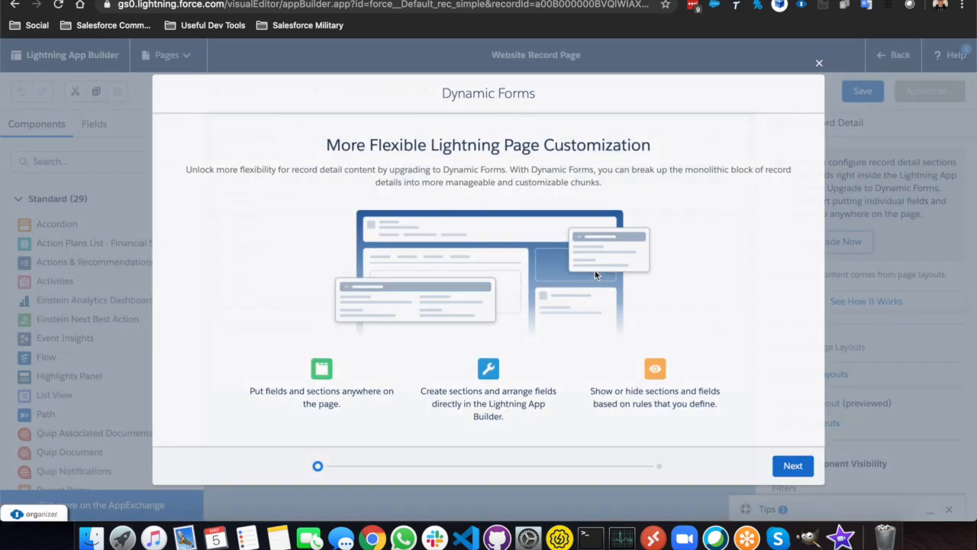
click(792, 466)
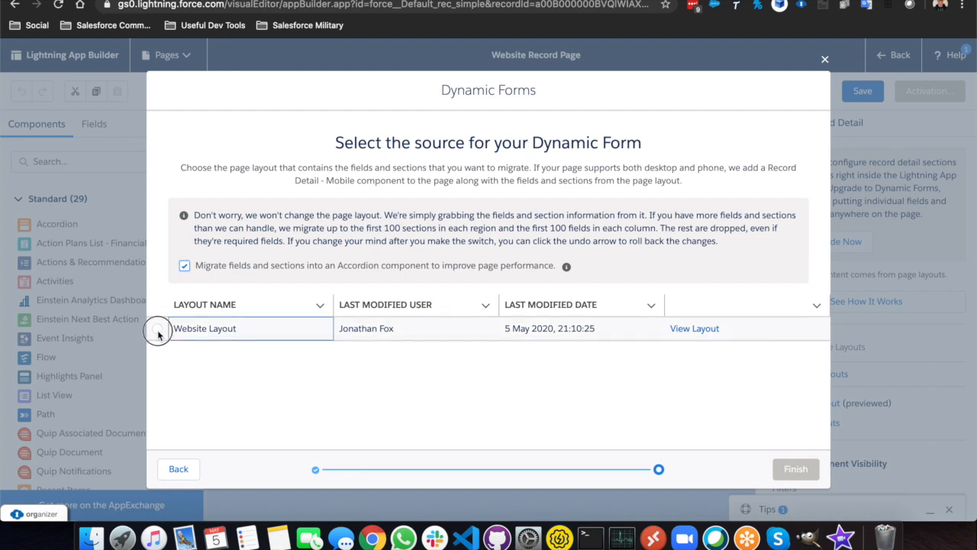
click(794, 469)
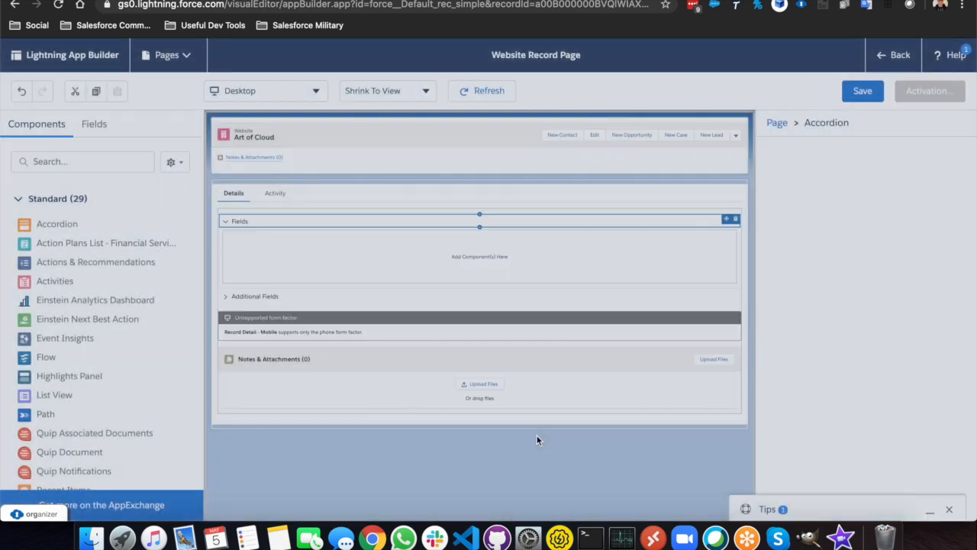
- Arrange the Information fields as Domain Owner, Website Name, URL, Purpose
click(239, 220)
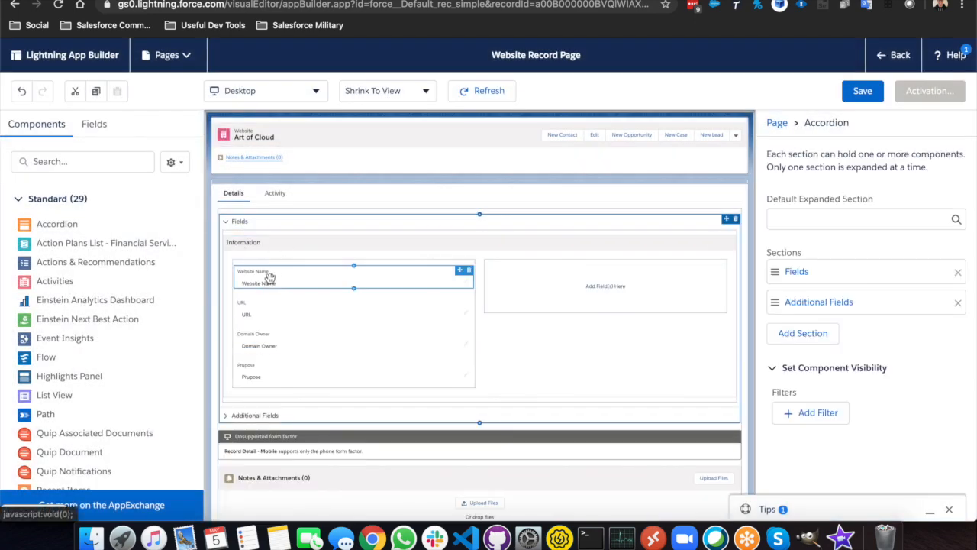
click(240, 221)
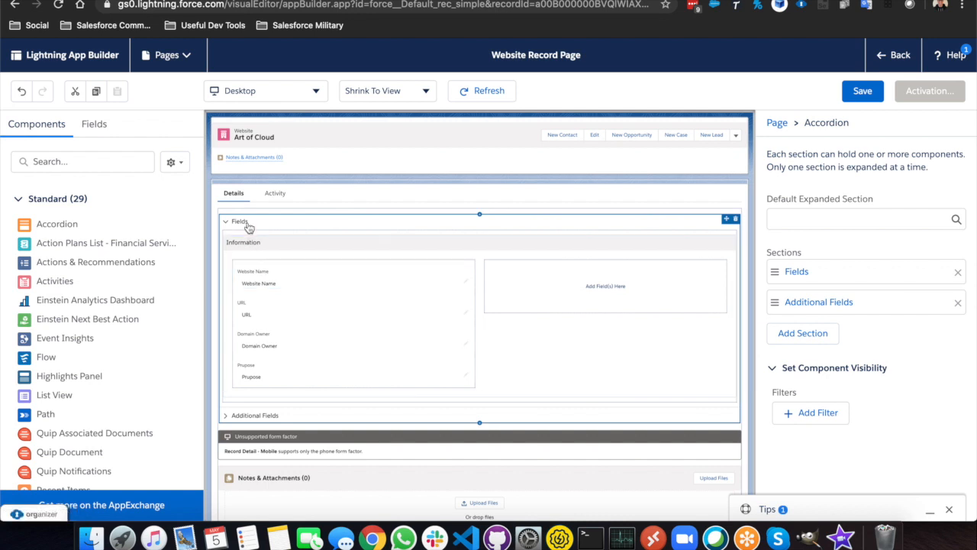
click(243, 242)
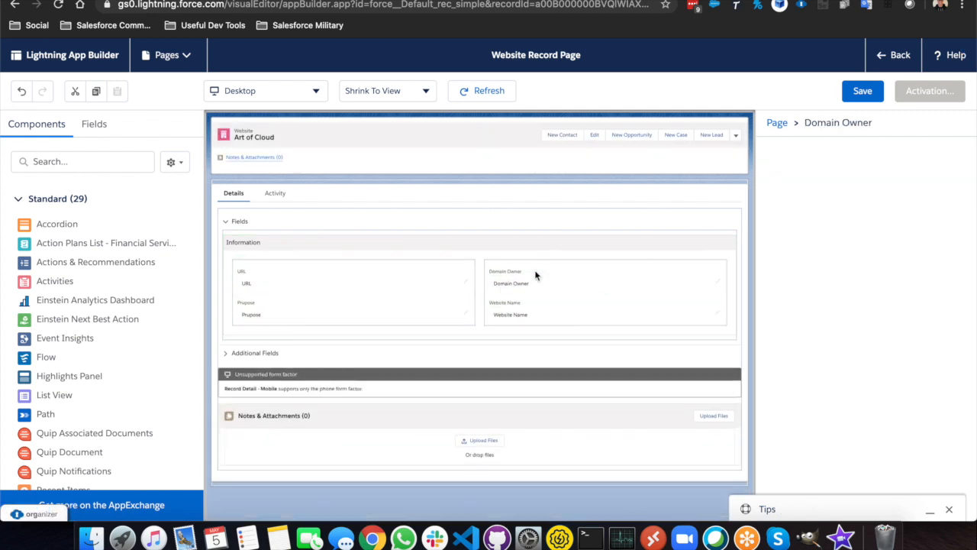
click(300, 294)
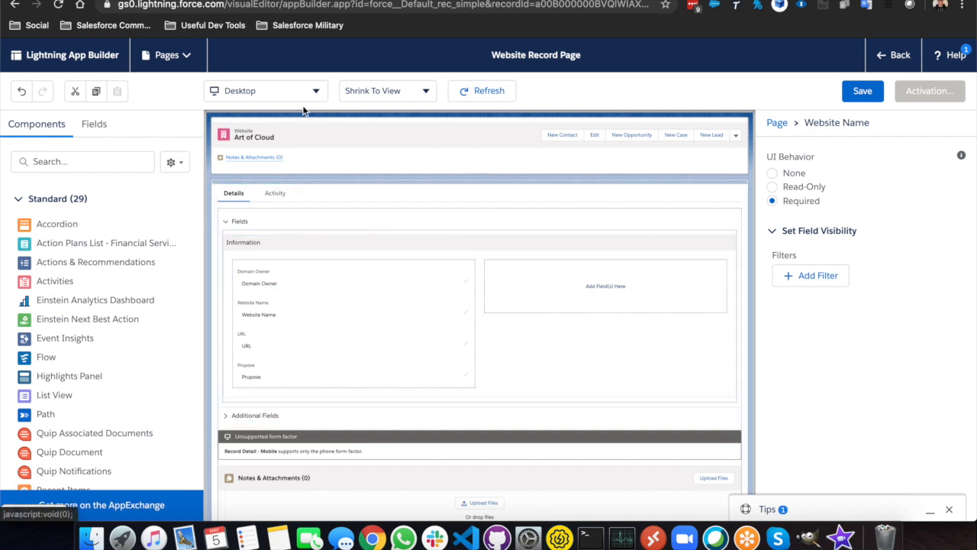
click(431, 182)
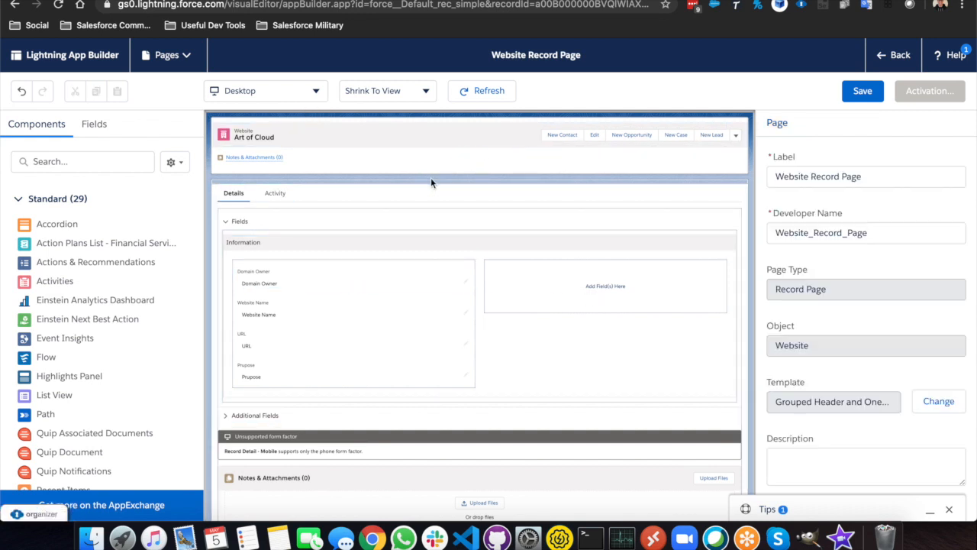
- Switch the page template to Header and Right Sidebar, keeping the existing region mapping
click(938, 400)
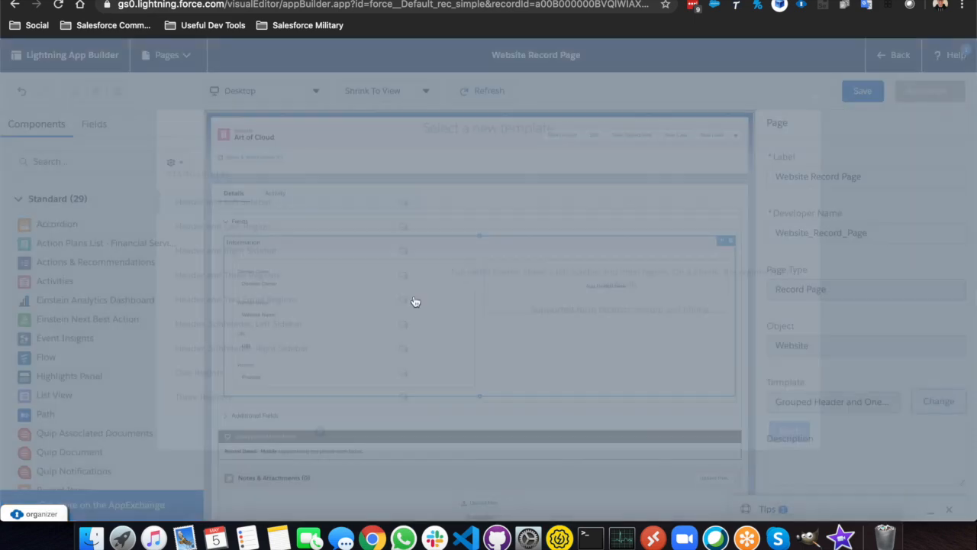
click(938, 401)
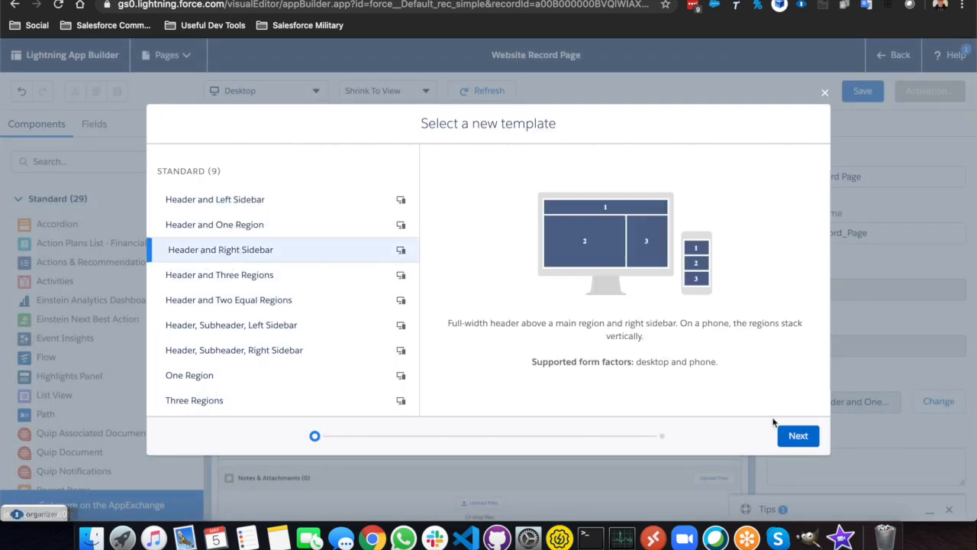
click(798, 435)
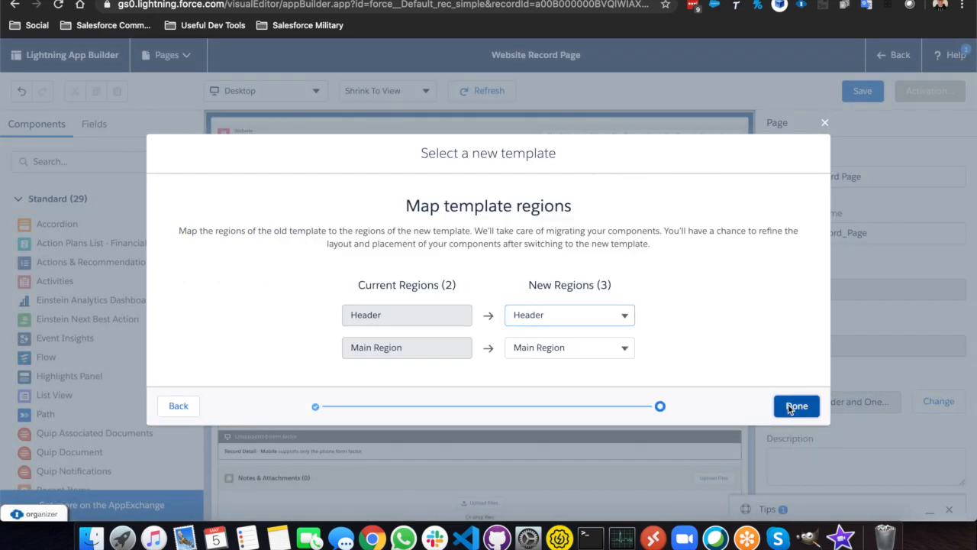
click(796, 406)
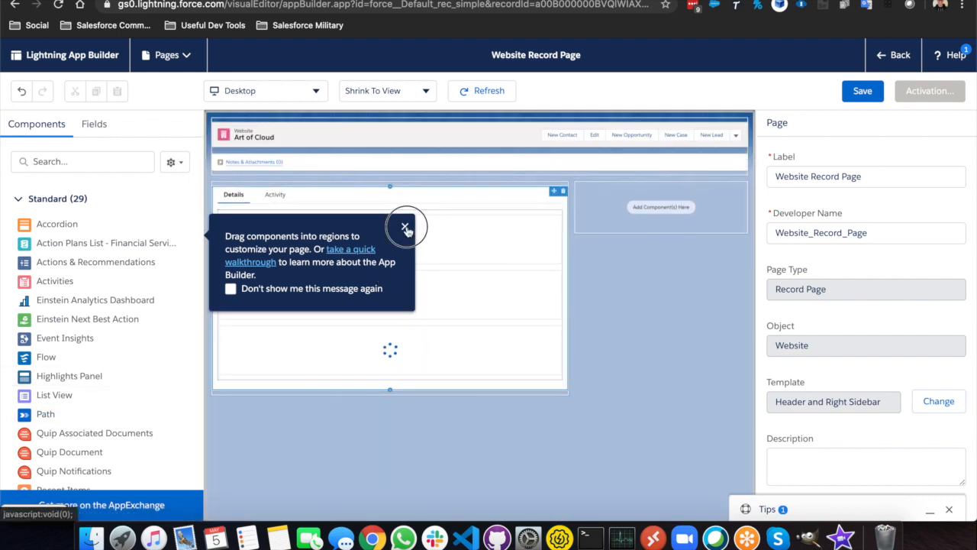
click(405, 228)
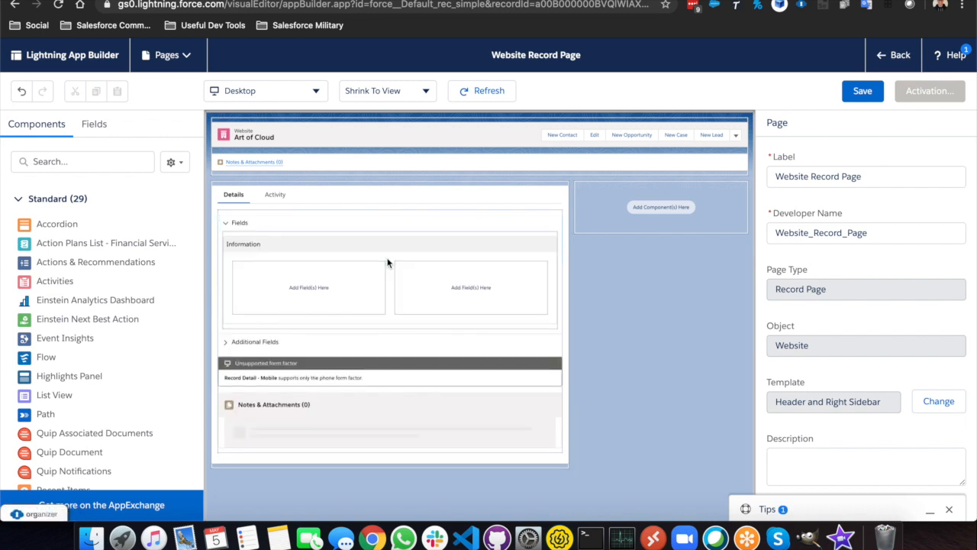
- Set the Domain Owner field's UI Behavior to Read-Only
click(307, 286)
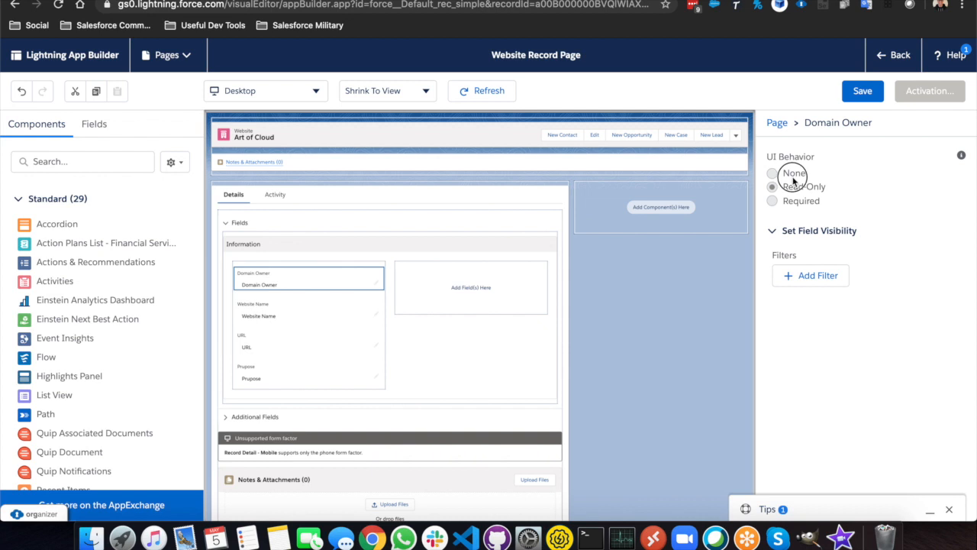
click(772, 186)
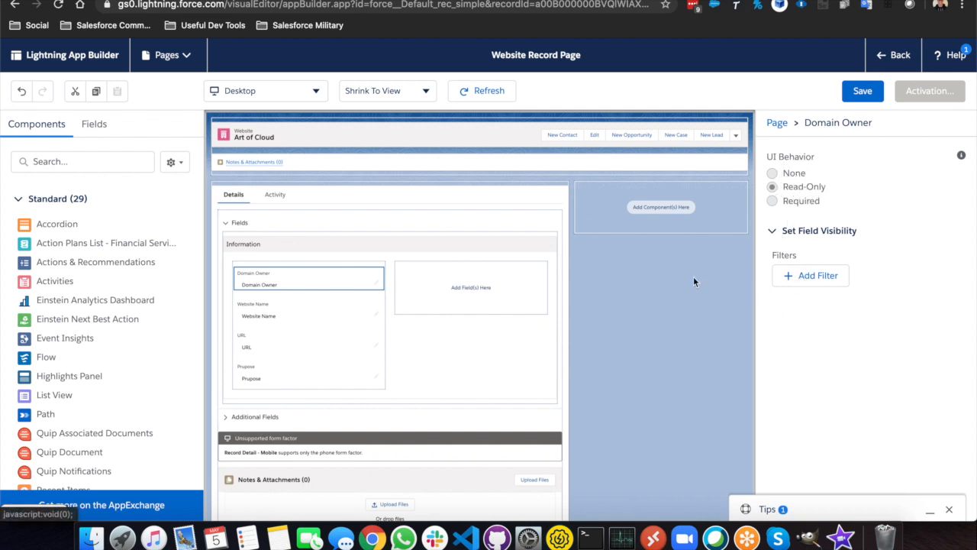
mouse_move(763, 297)
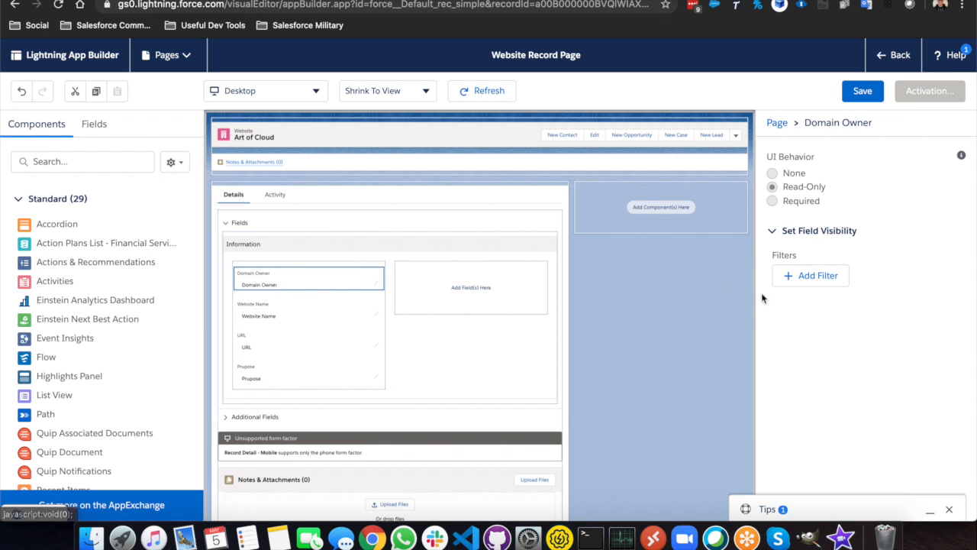
click(811, 275)
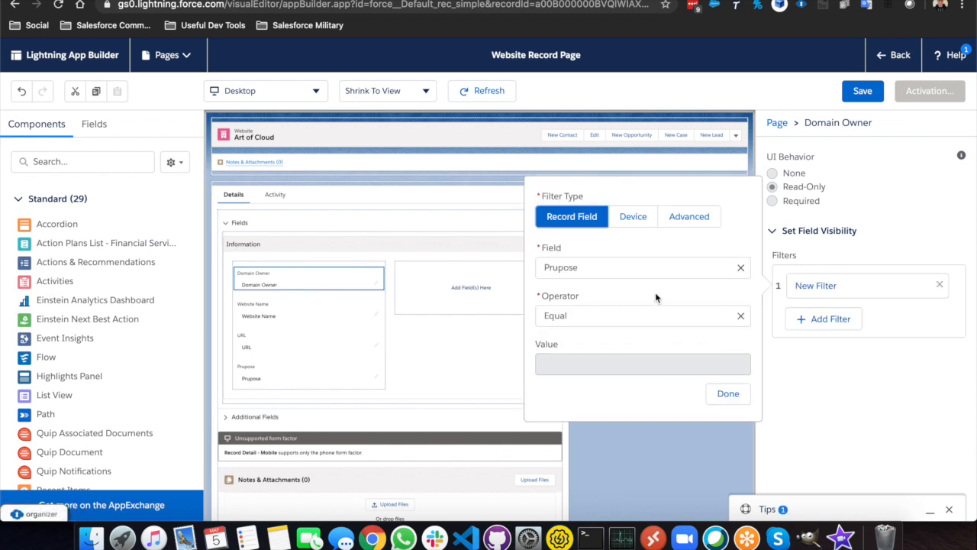
text(Blog)
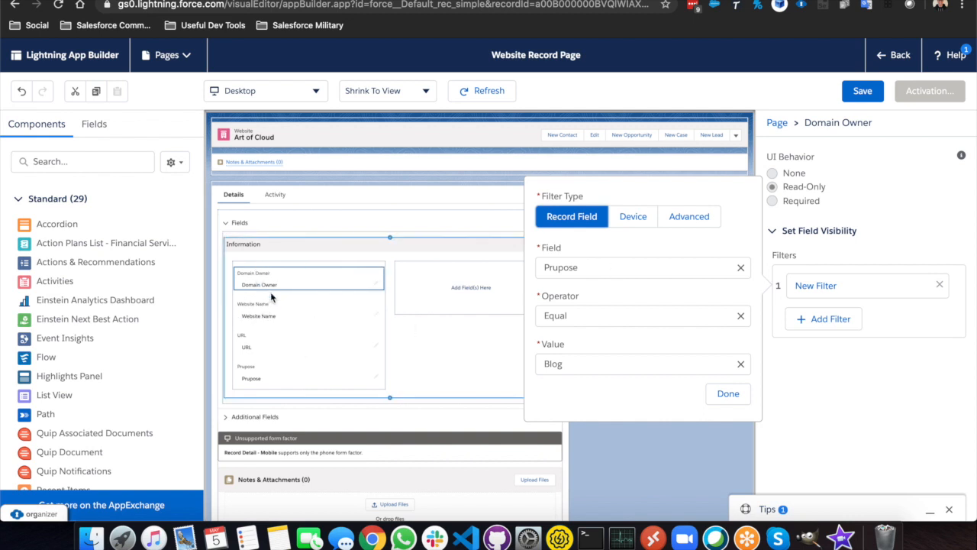
click(688, 216)
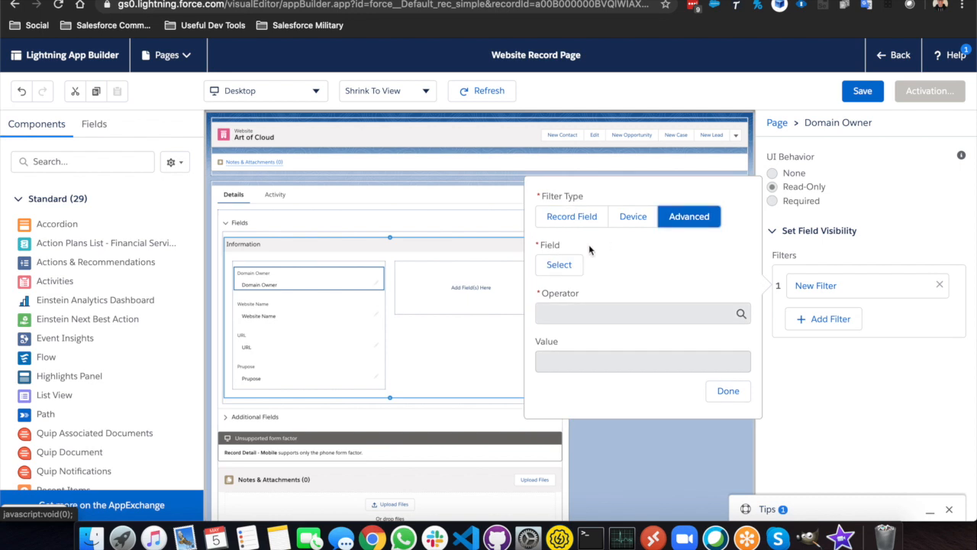
mouse_move(616, 265)
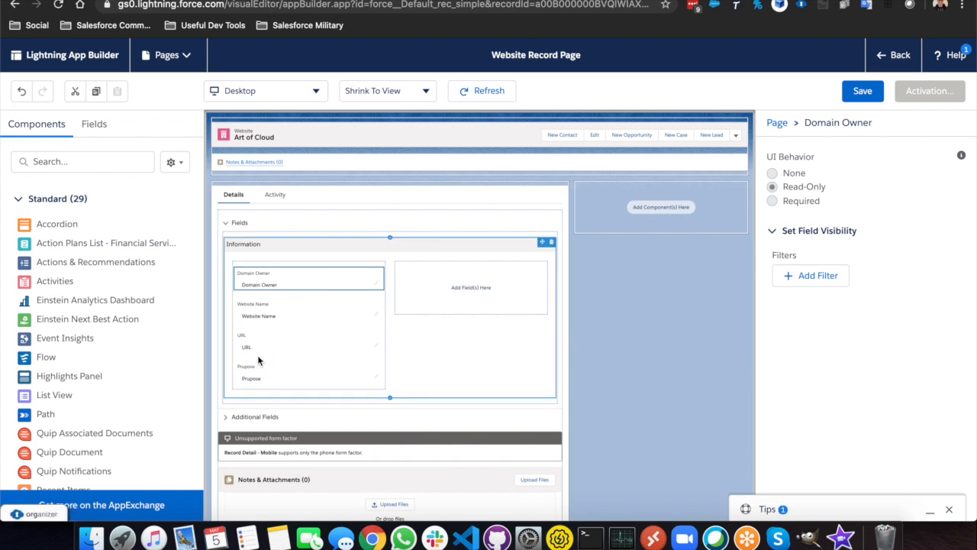
- Delete the Prupose field and add a Record Detail component to the right sidebar
click(309, 372)
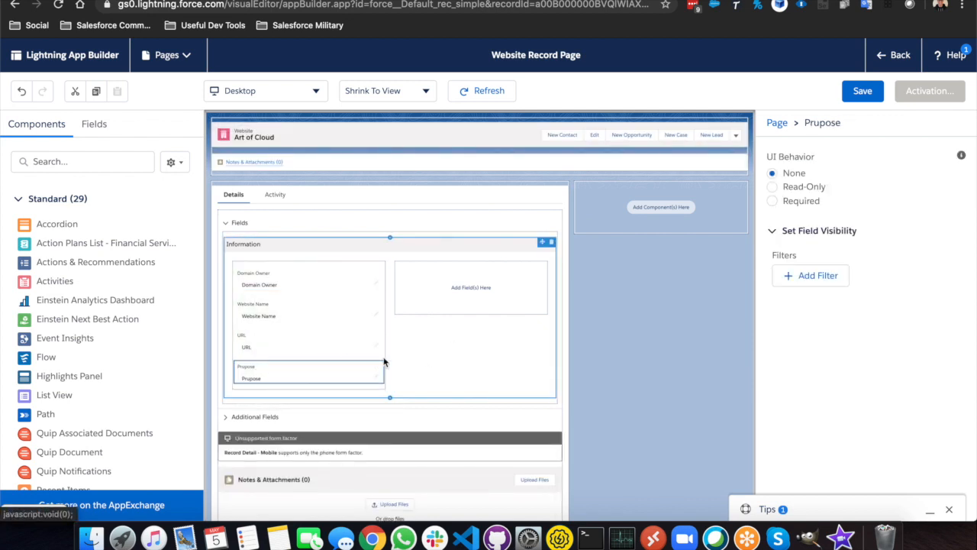
click(381, 370)
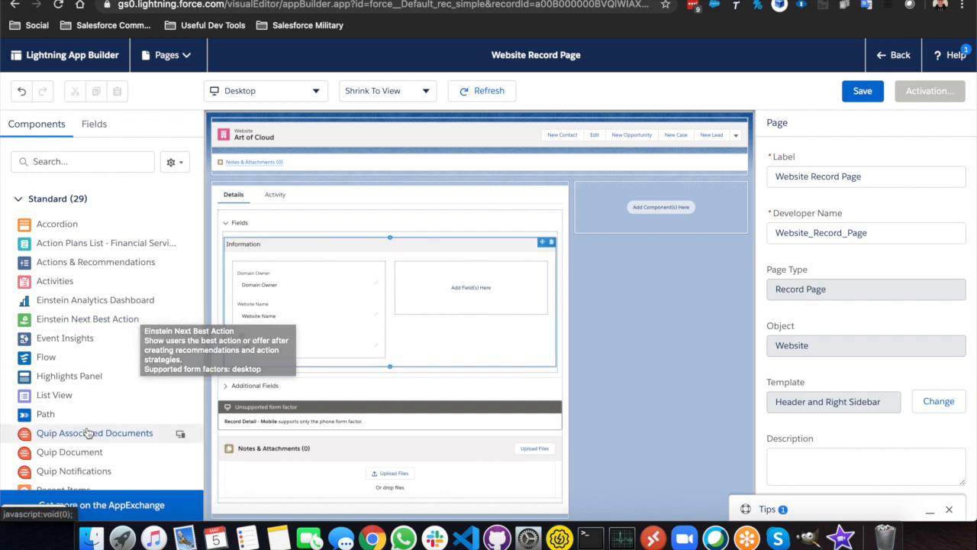
scroll(down, 3)
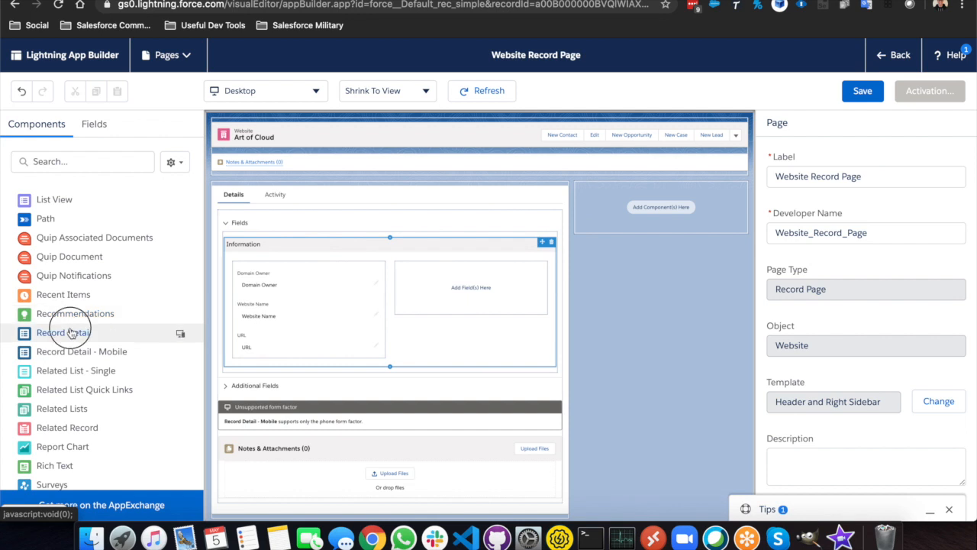
click(63, 332)
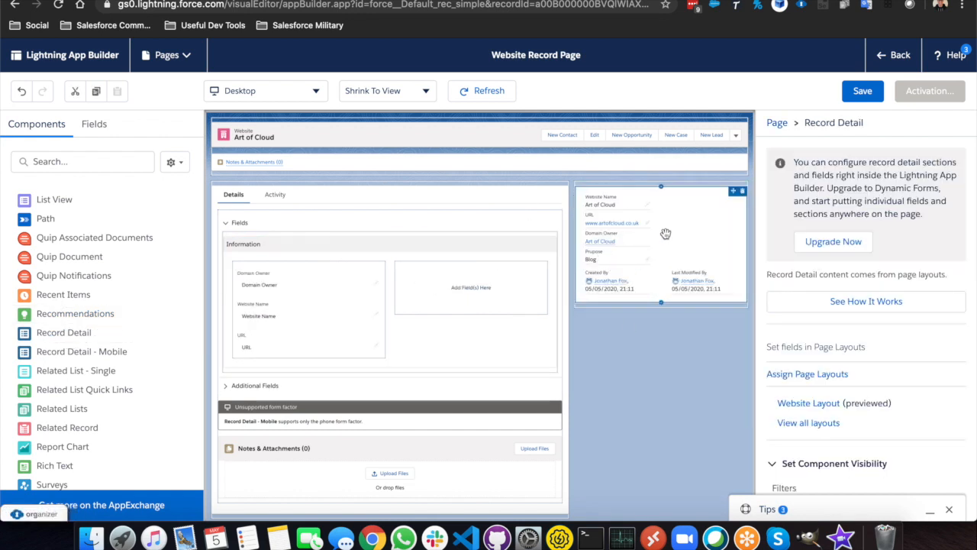
mouse_move(607, 281)
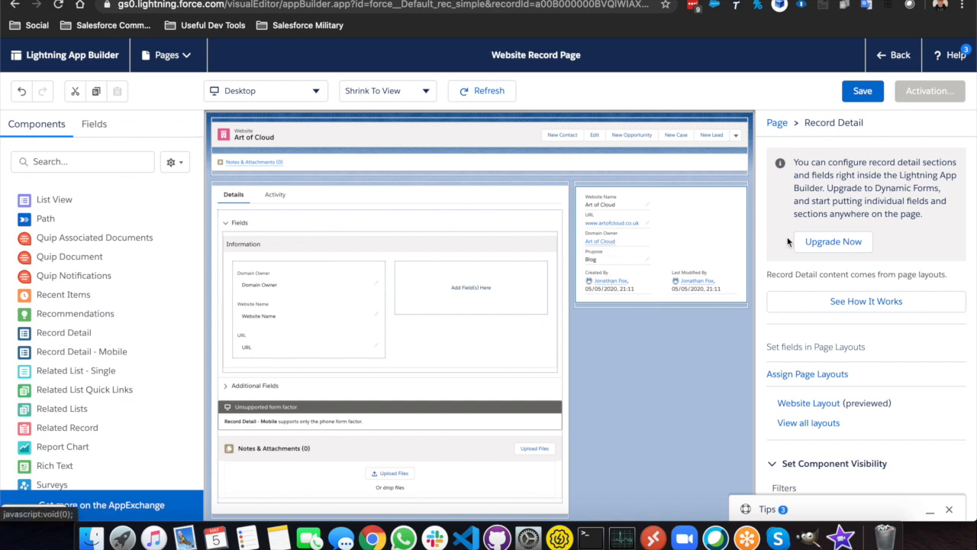
- Upgrade the sidebar Record Detail to Dynamic Forms using Website Layout as the source
click(832, 241)
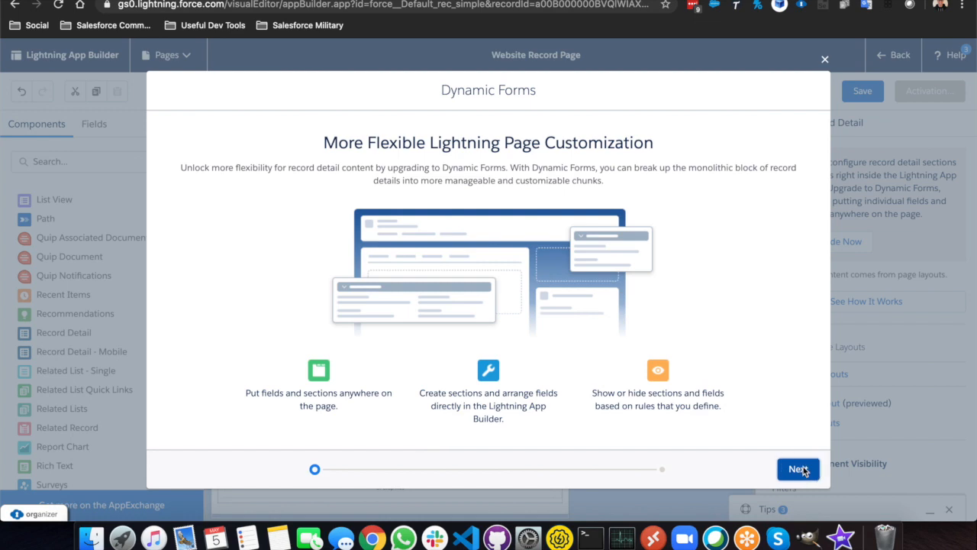
click(798, 469)
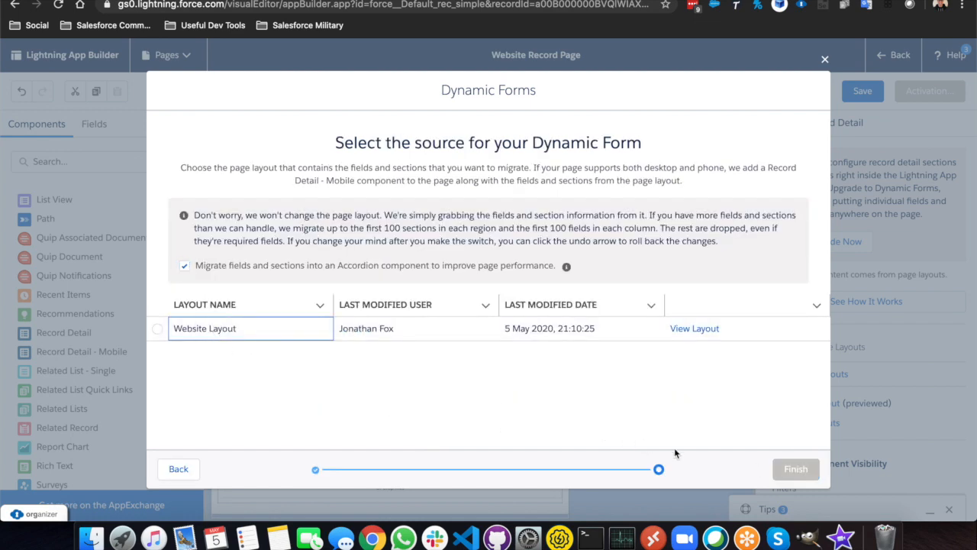
click(157, 328)
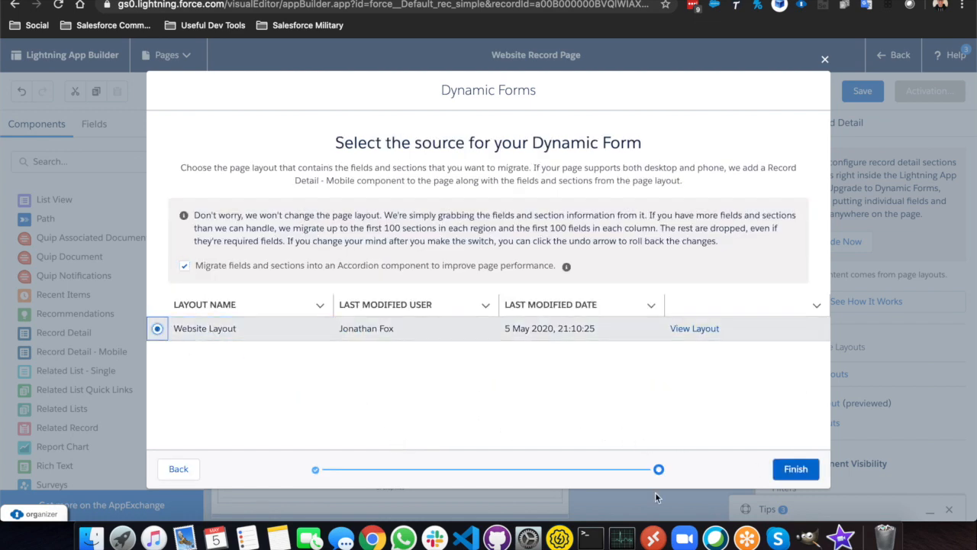
click(795, 469)
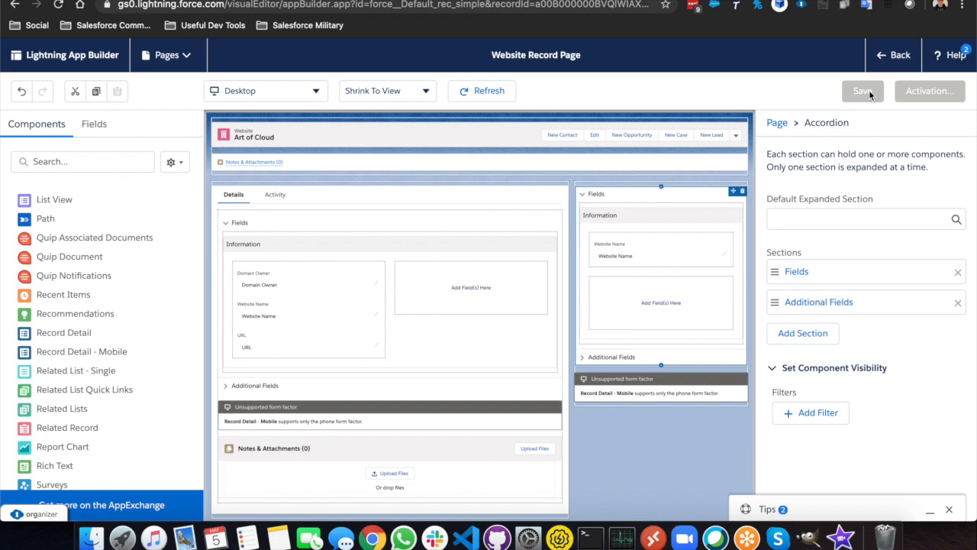
- Save the page, activate it as the Desktop org default, and return to Art of Cloud
click(861, 91)
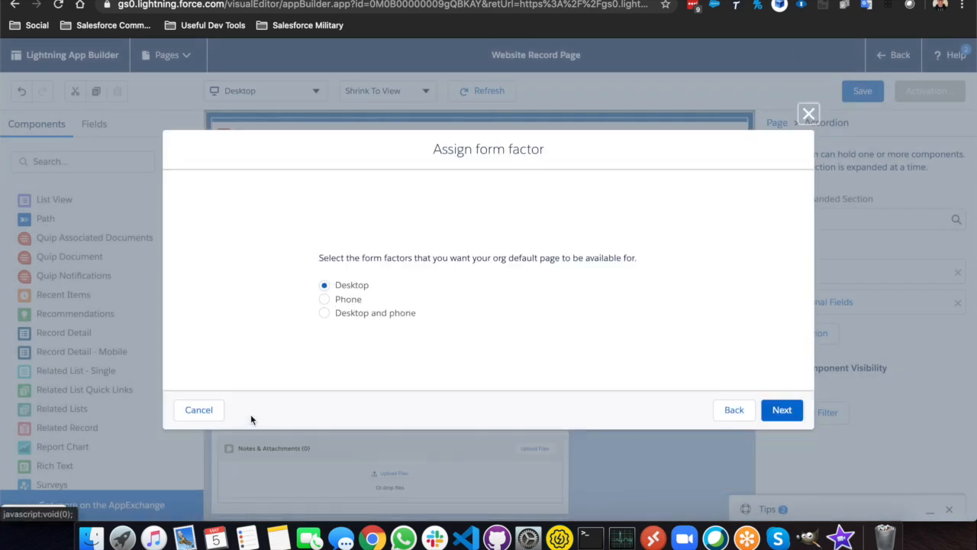
click(782, 410)
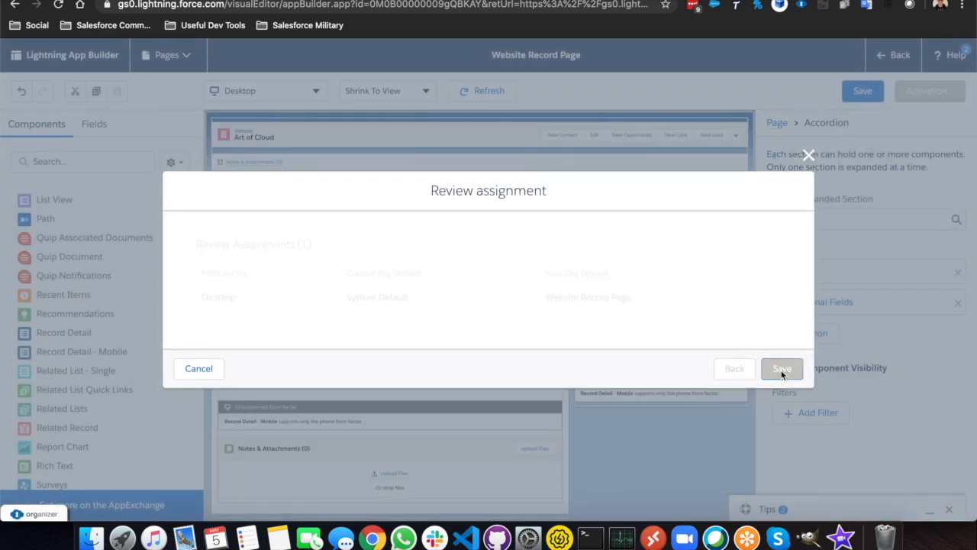
click(781, 368)
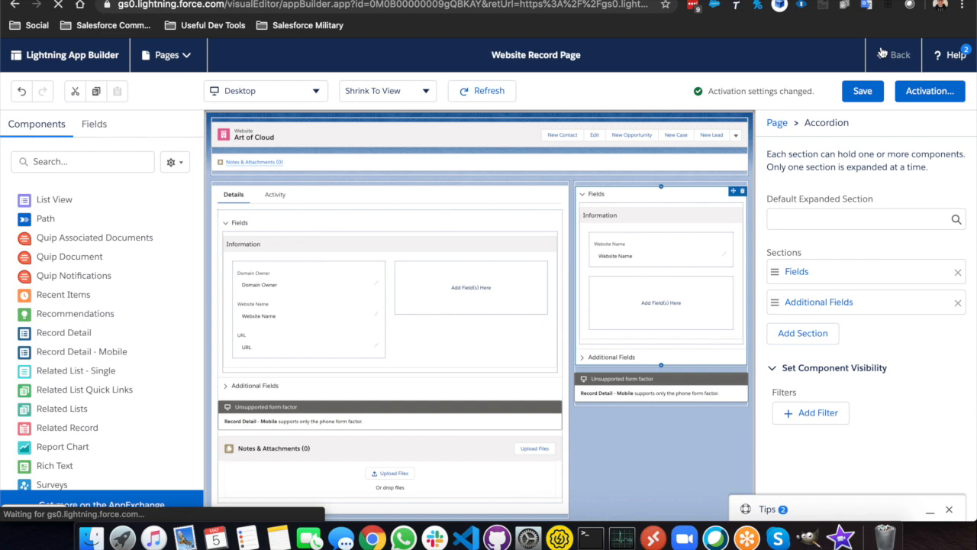
click(893, 54)
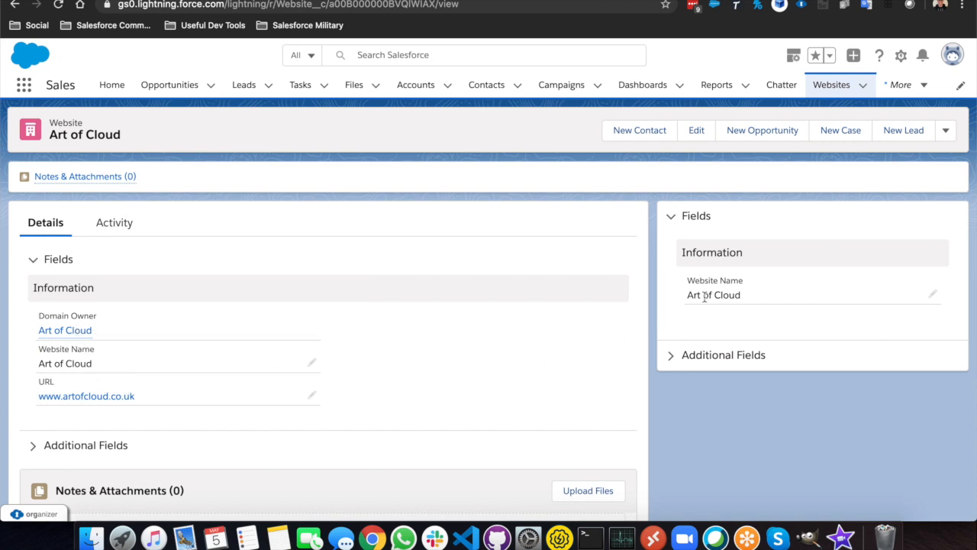
- Put the Art of Cloud record into inline edit mode and scroll through its fields
click(932, 294)
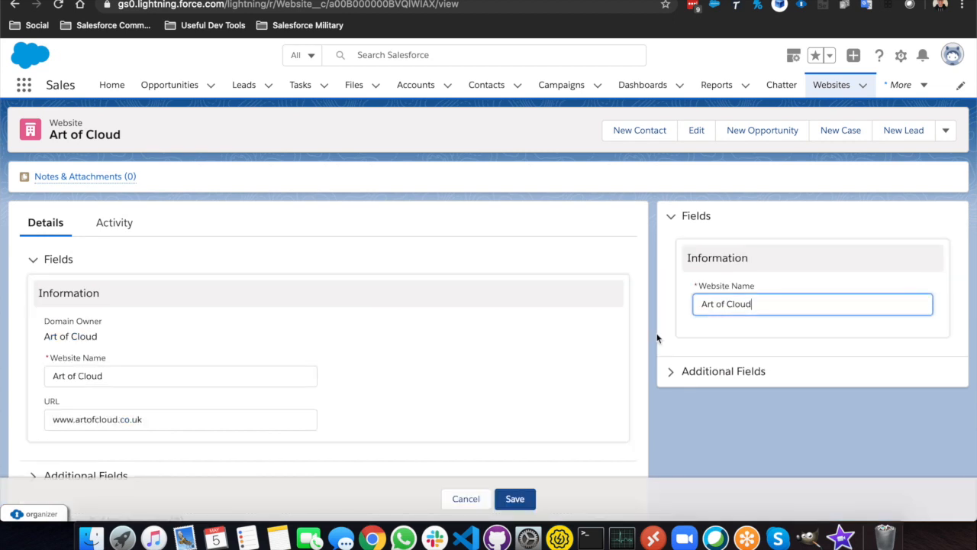
mouse_move(577, 368)
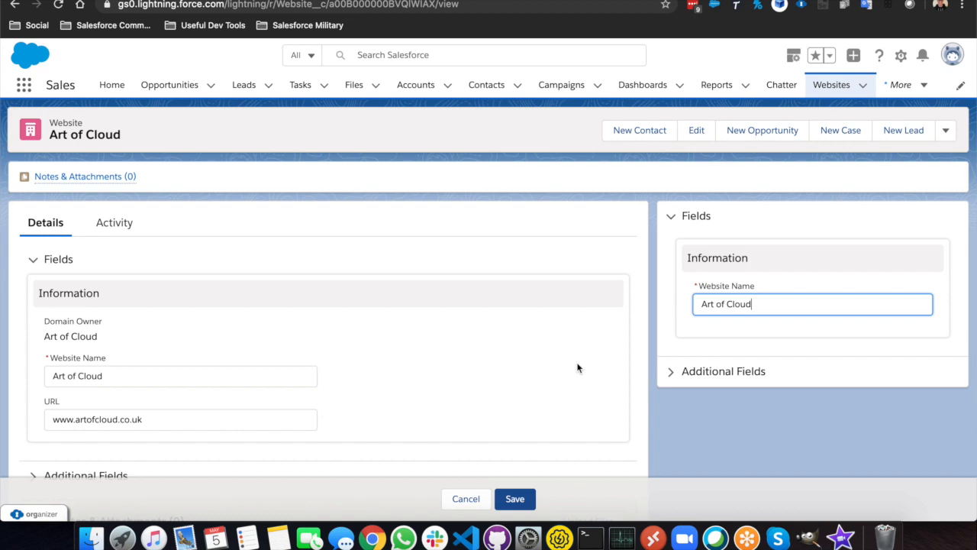
scroll(down, 3)
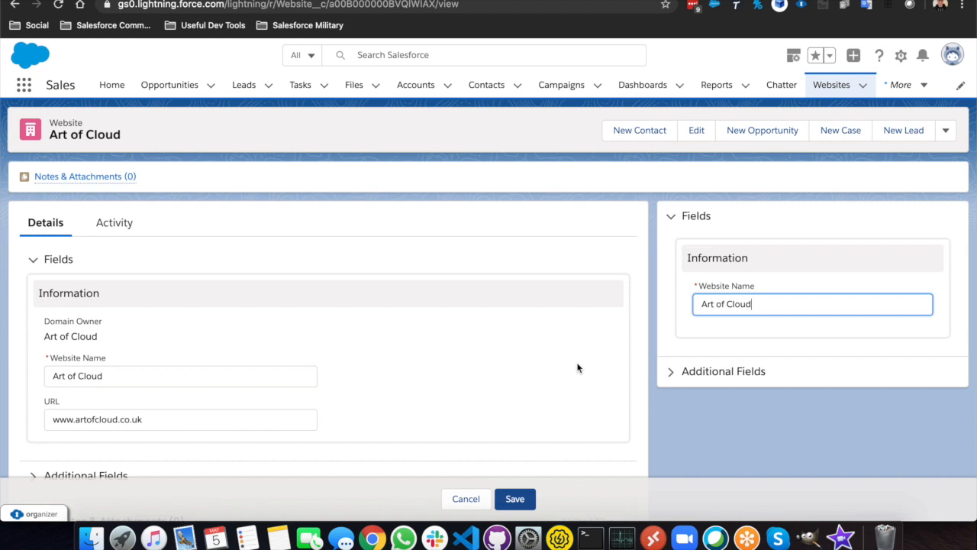
mouse_move(515, 499)
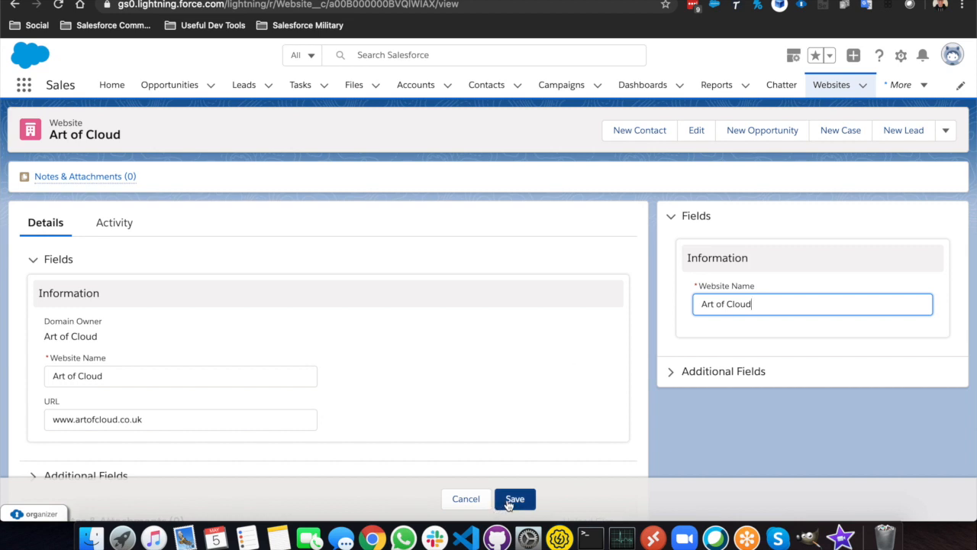